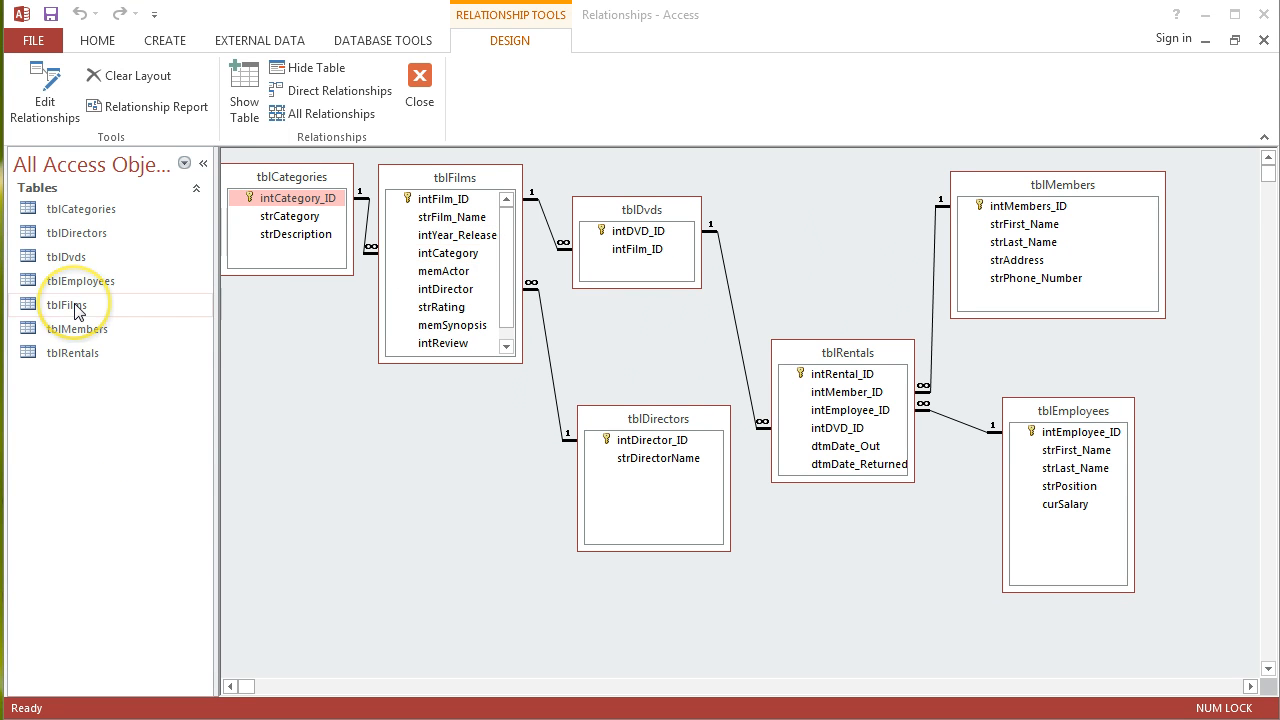
Step: View the records of the tblFilms table, scrolling across its fields
click(66, 304)
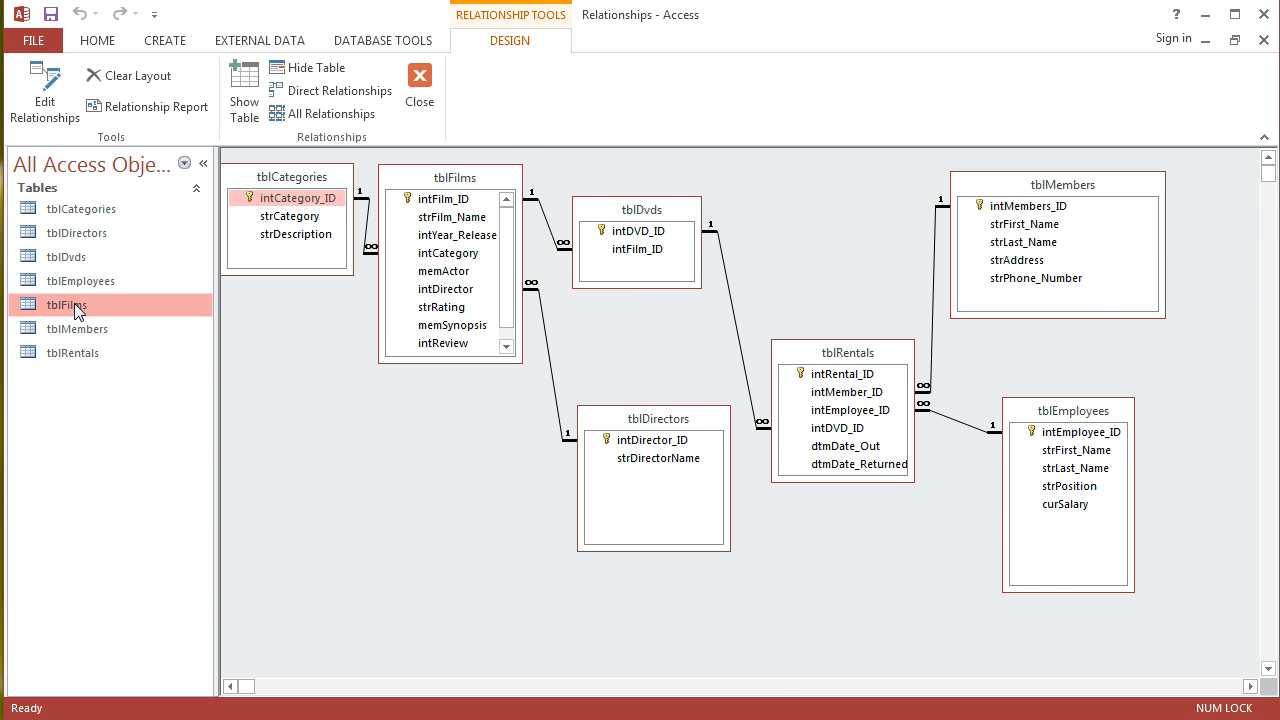
double_click(66, 304)
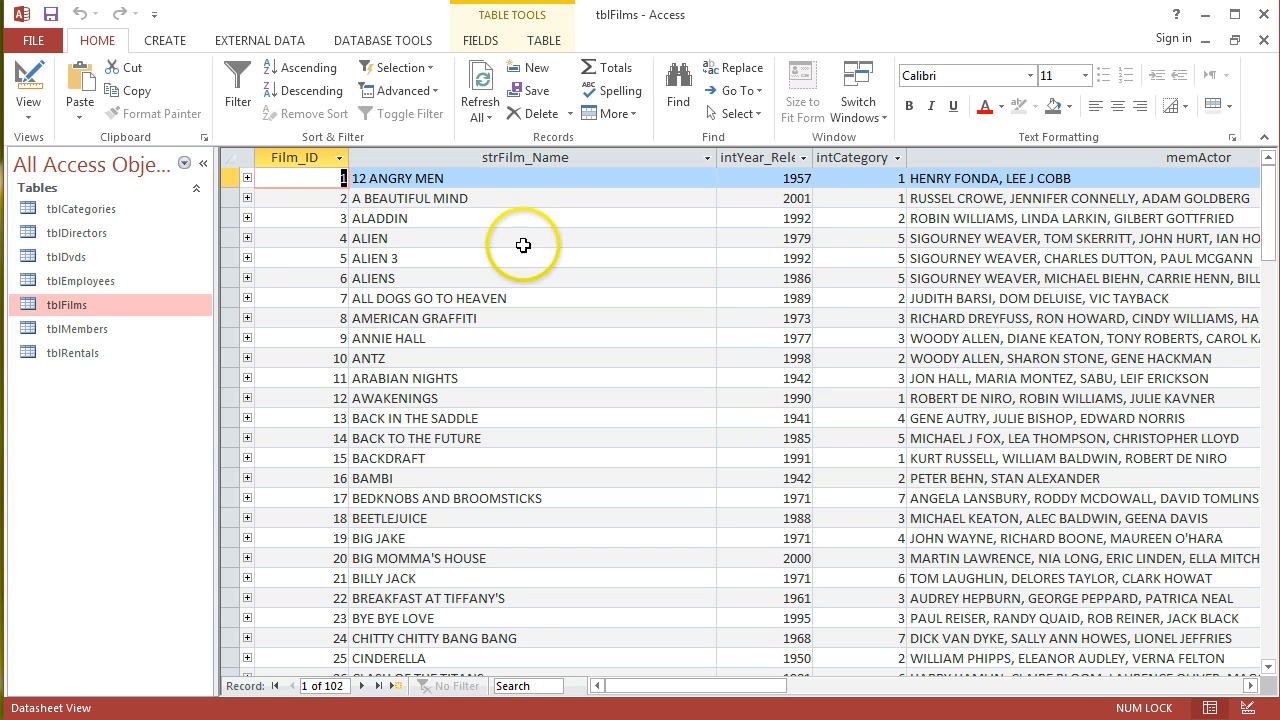
mouse_move(938, 258)
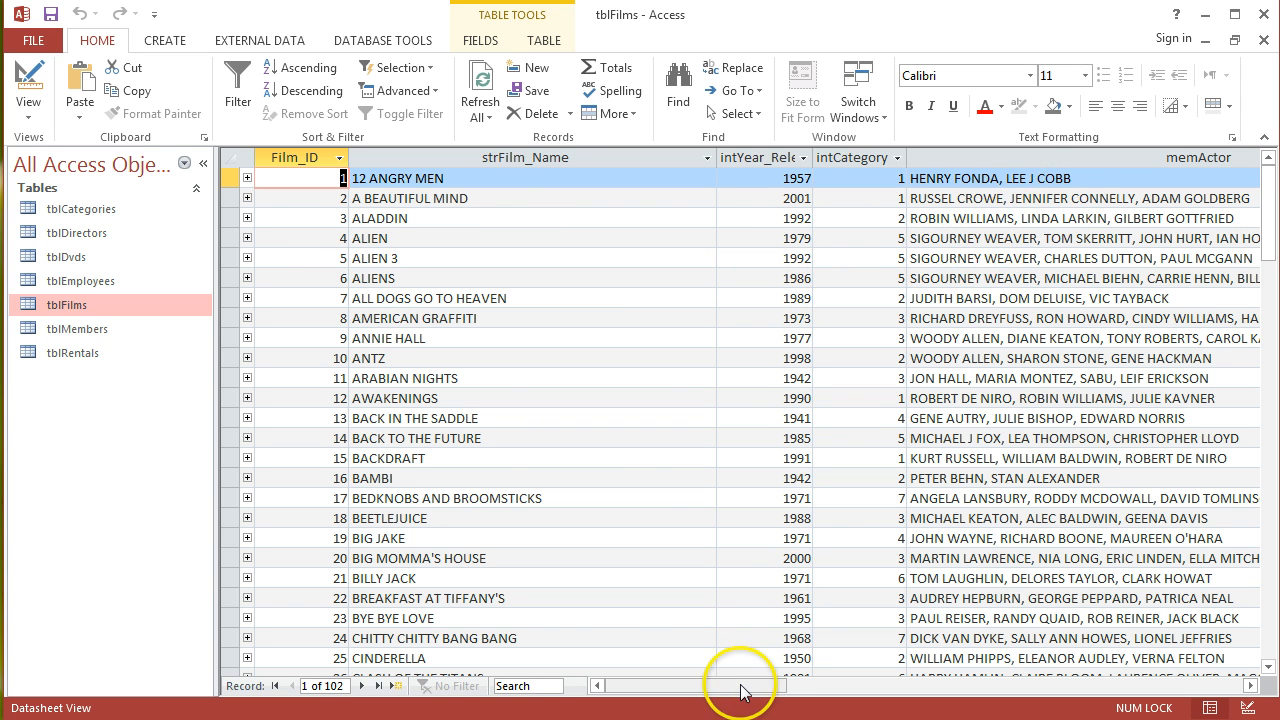
scroll(right, 3)
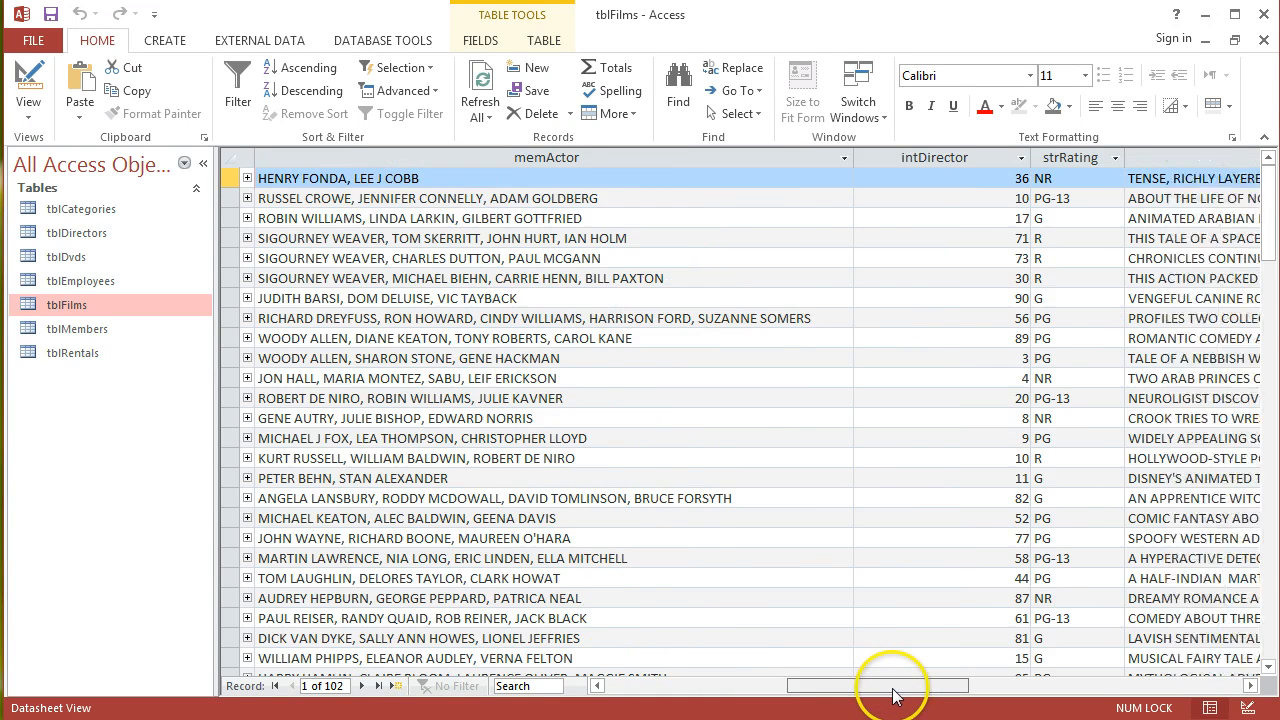
scroll(right, 3)
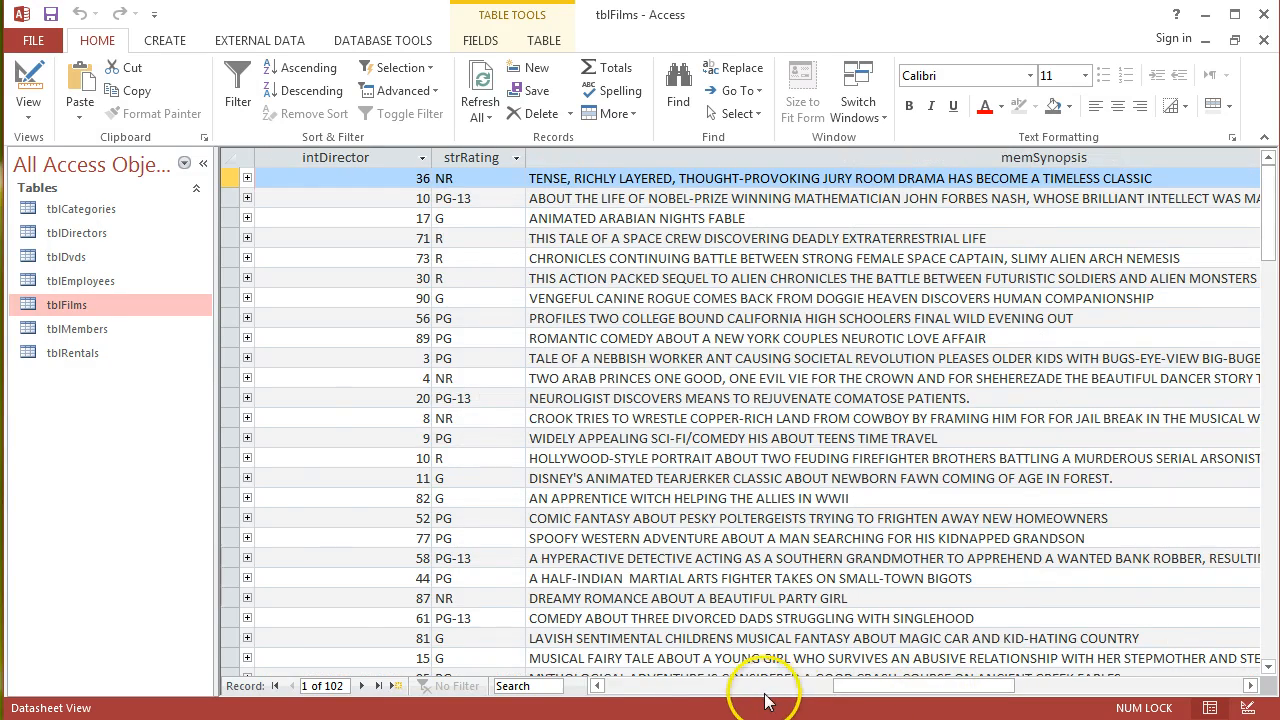
scroll(right, 3)
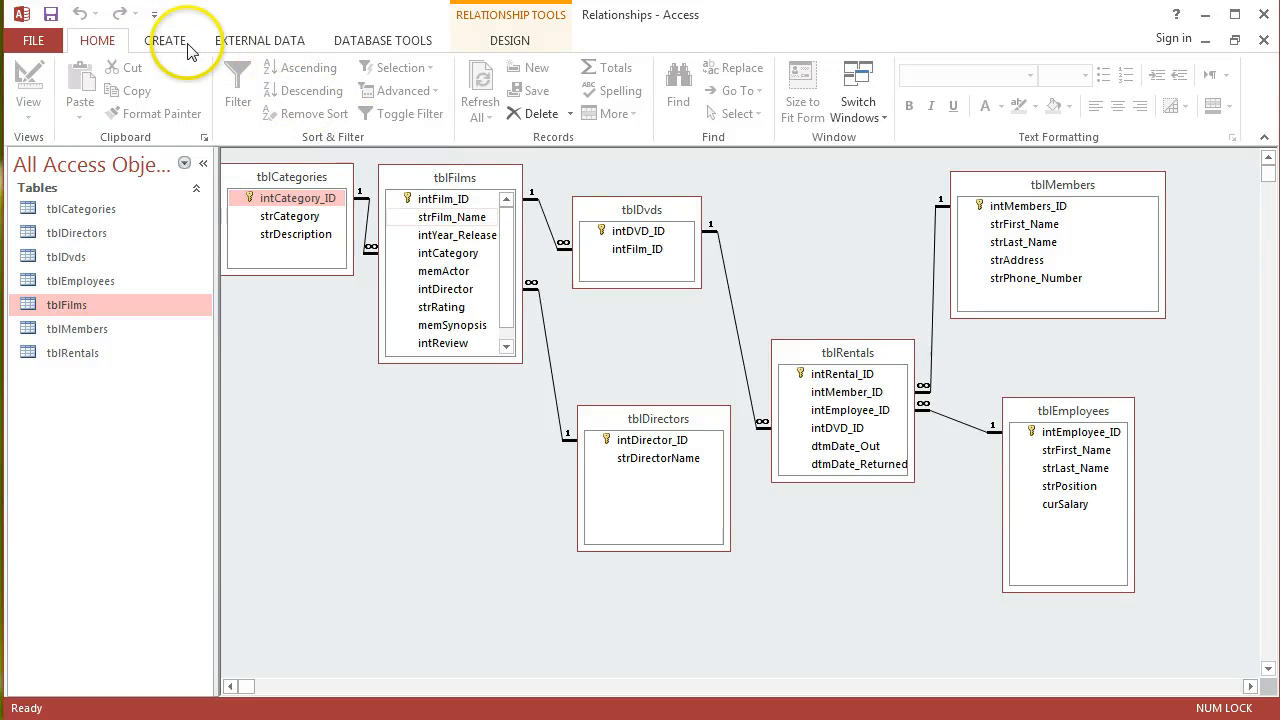
Step: Start a new blank query in design view from the Create commands
click(164, 40)
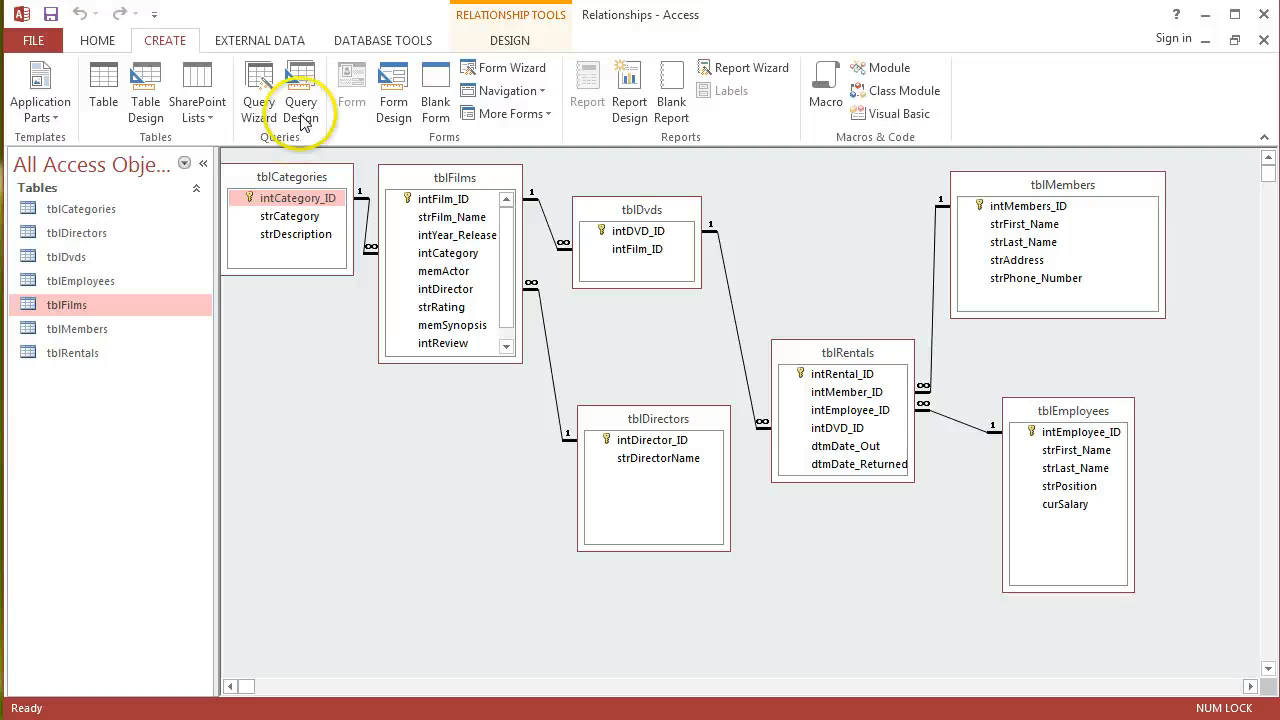
mouse_move(300, 90)
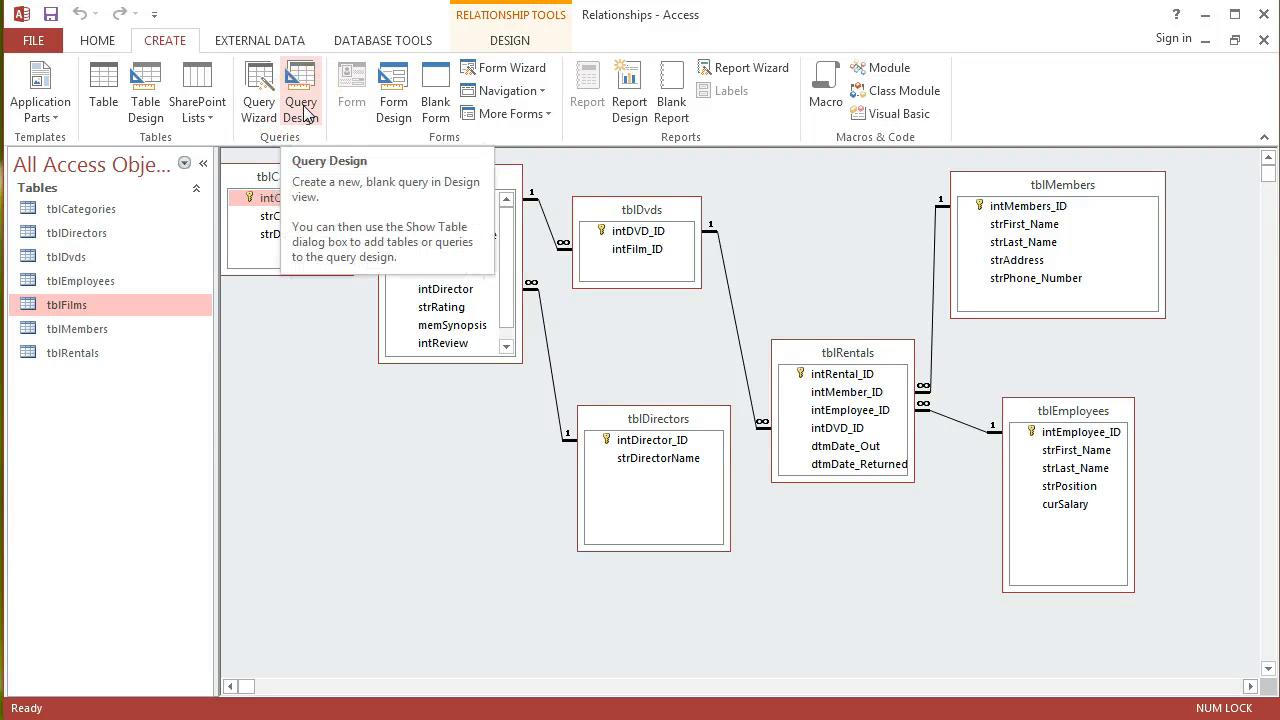
click(300, 84)
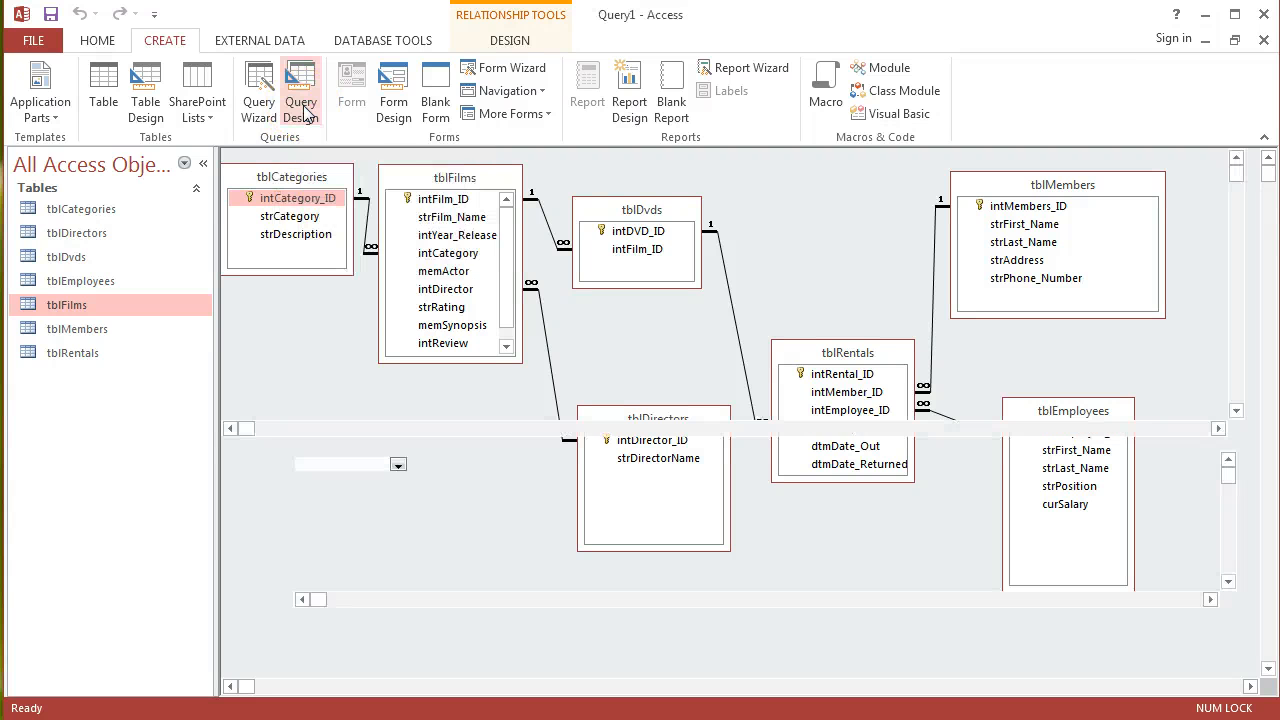
click(300, 88)
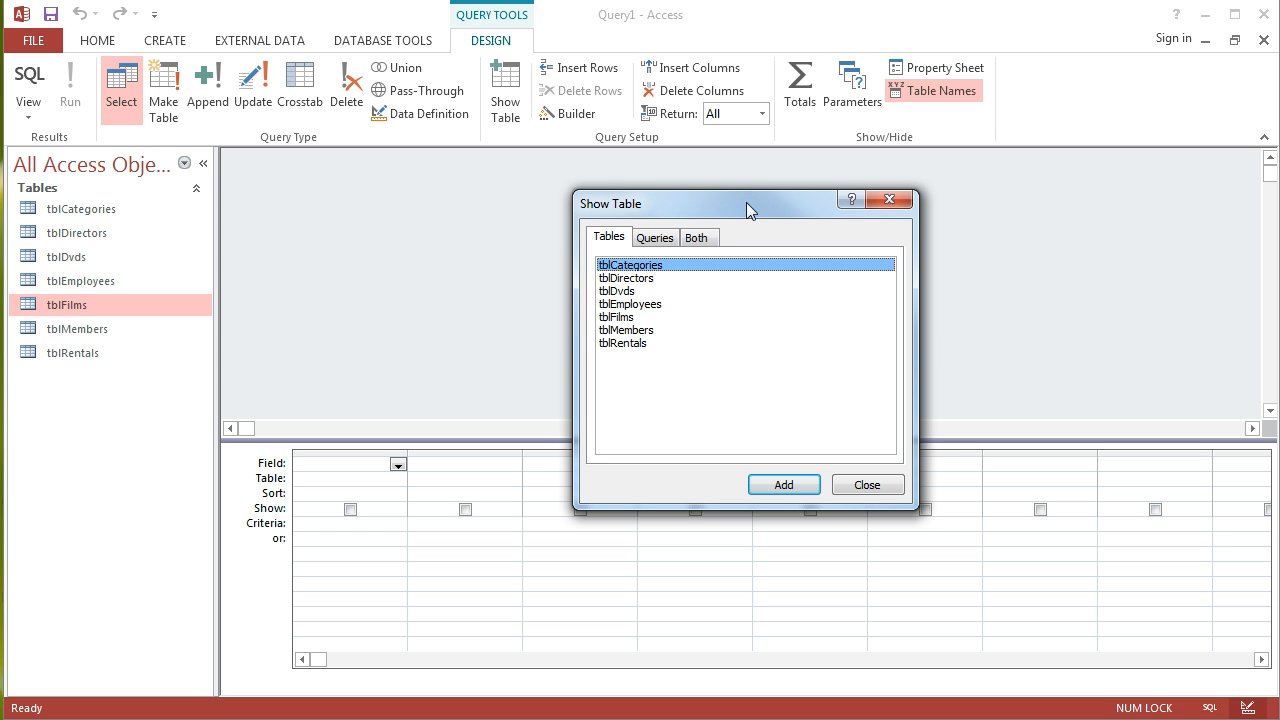
mouse_move(728, 326)
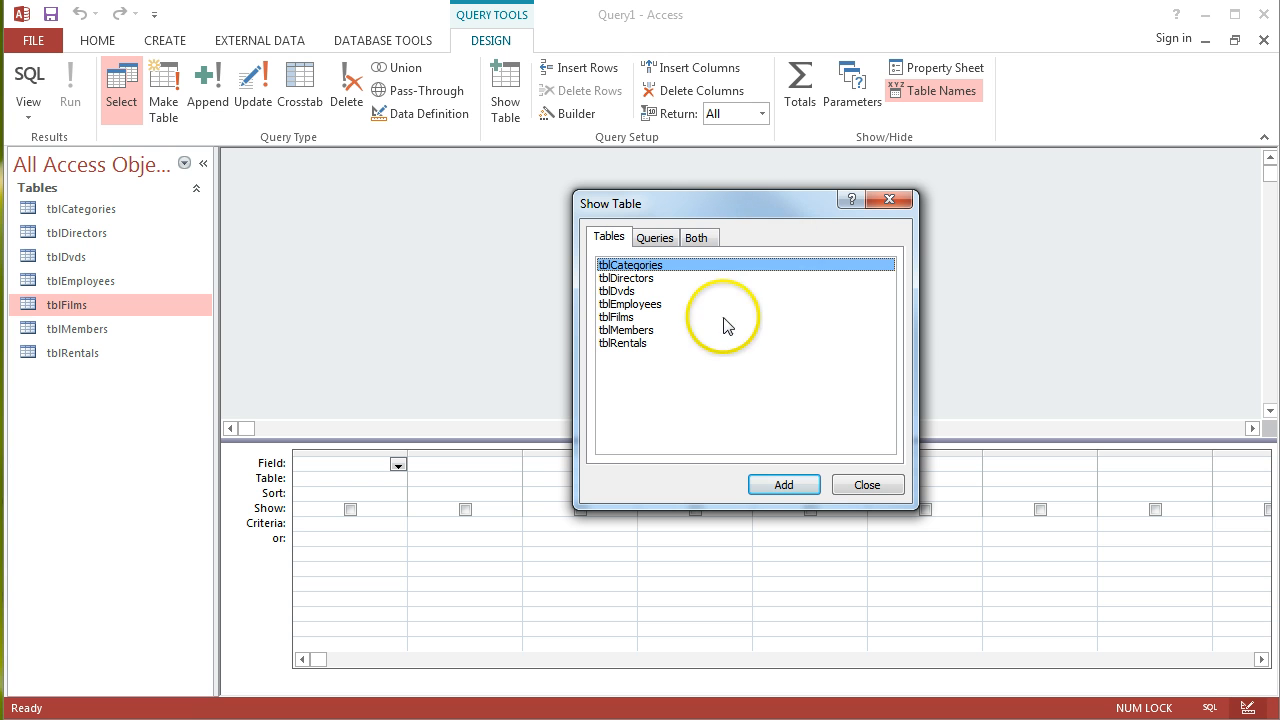
Step: Add tblFilms as the query's data source and dismiss the table list
click(616, 316)
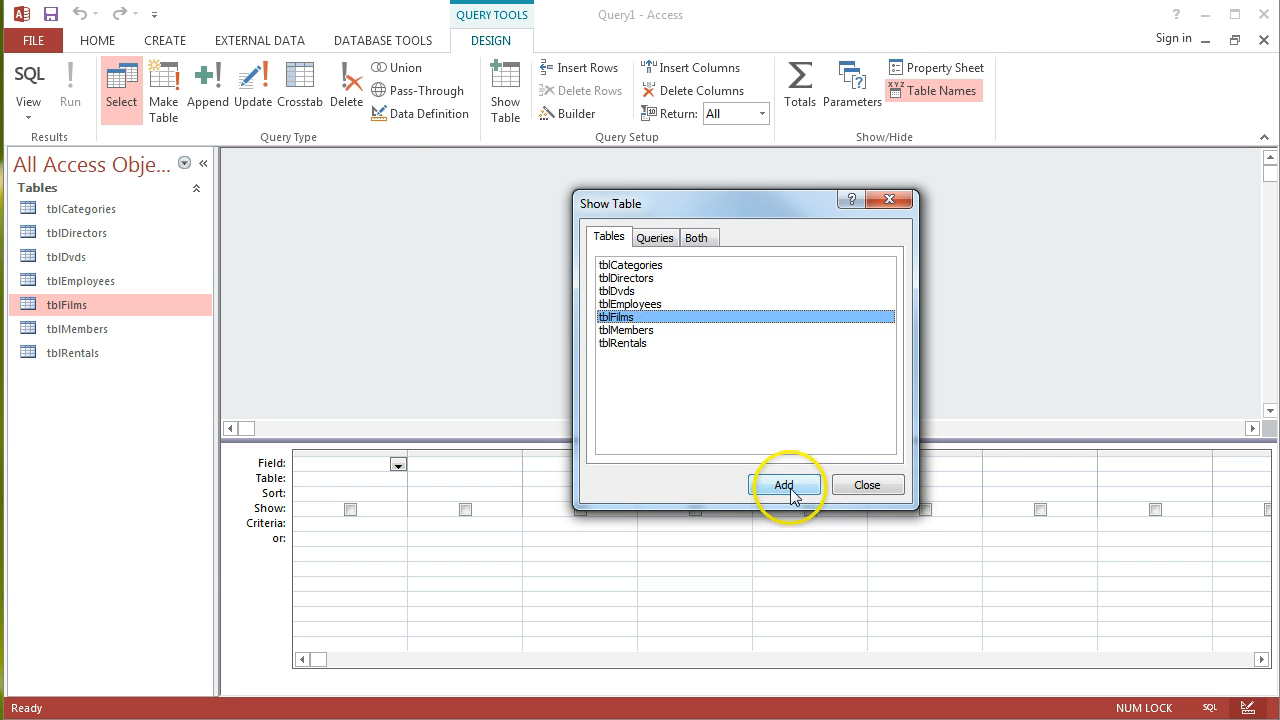
click(784, 486)
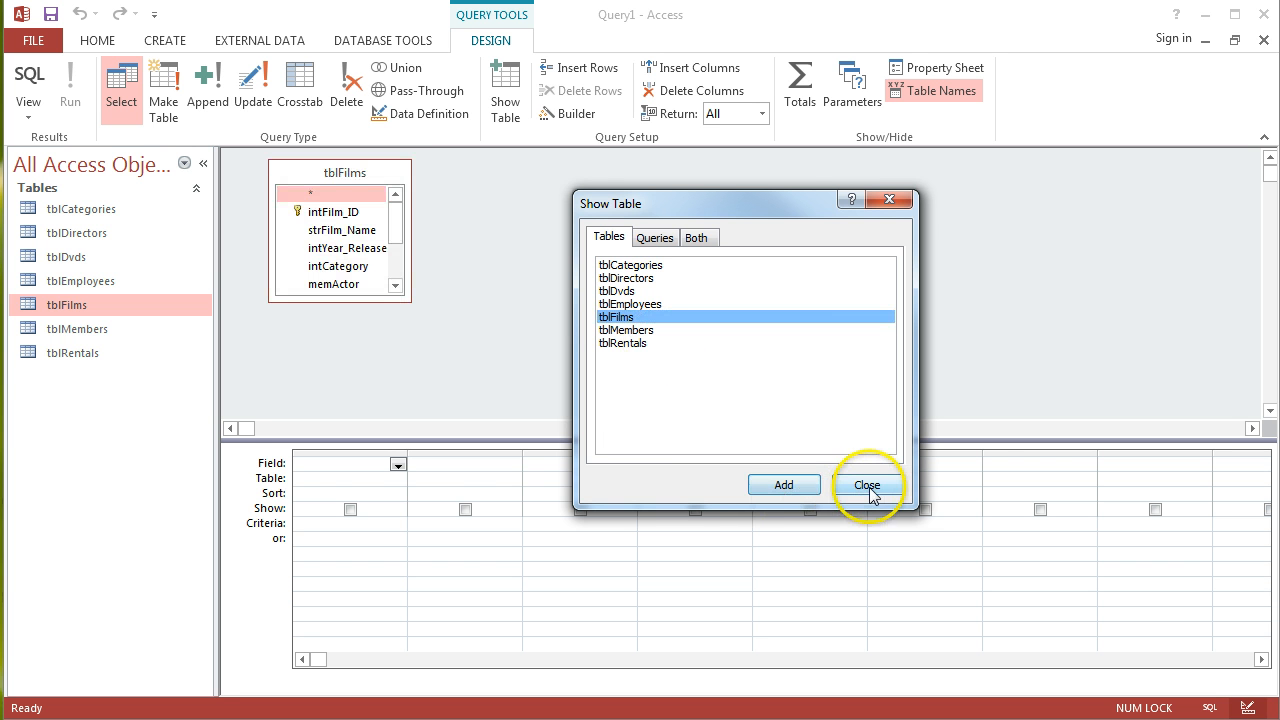
click(866, 484)
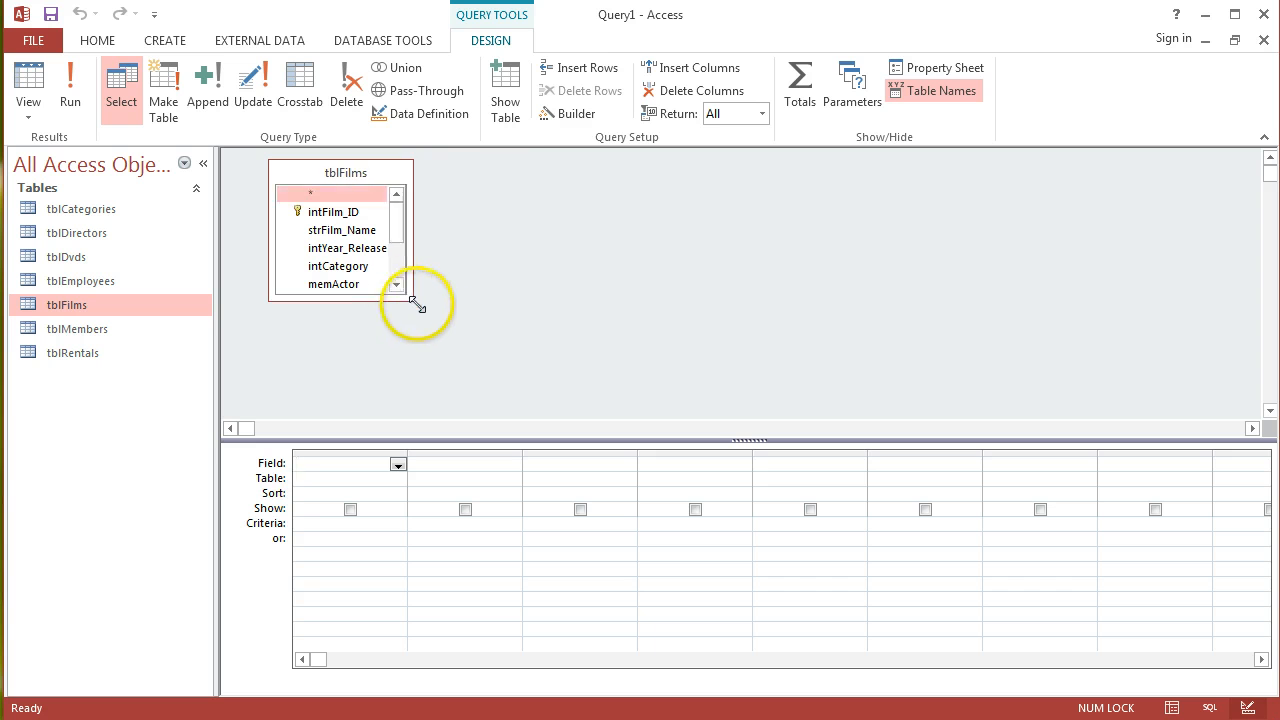
Step: Add strFilm_Name and intYear_Released to the grid with criterion >1970 on the year
drag(416, 300, 556, 400)
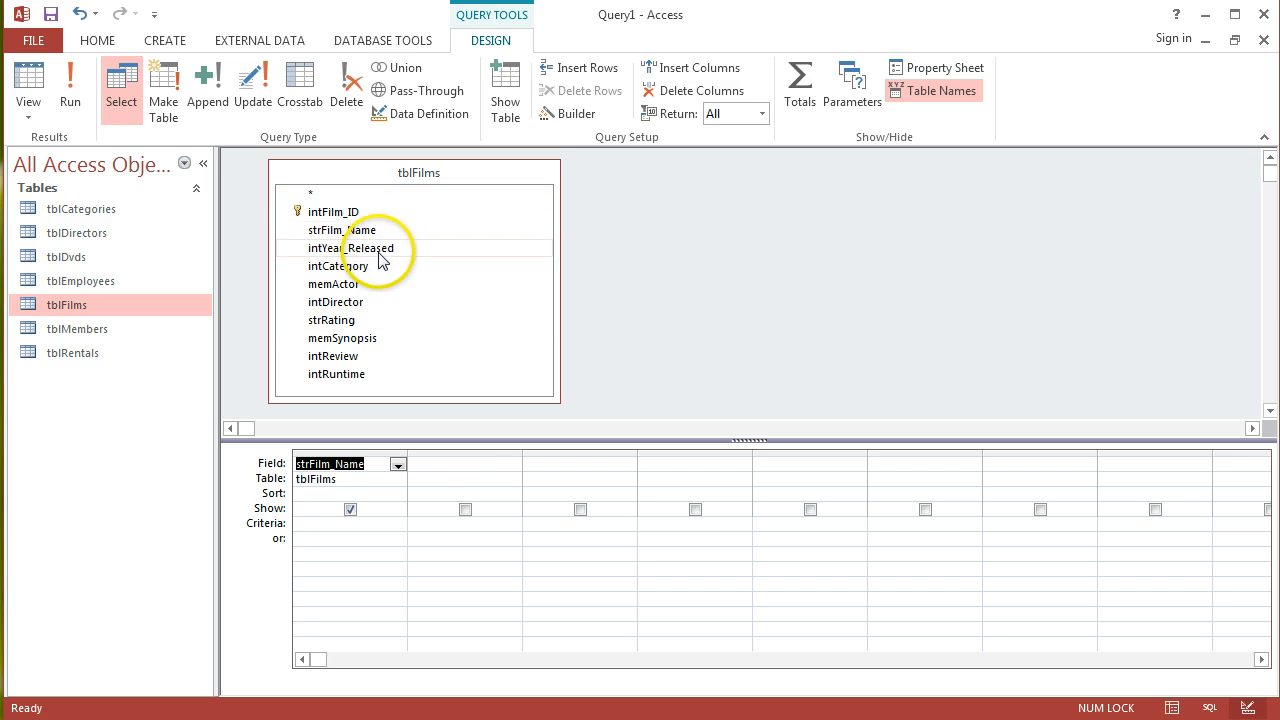
double_click(350, 248)
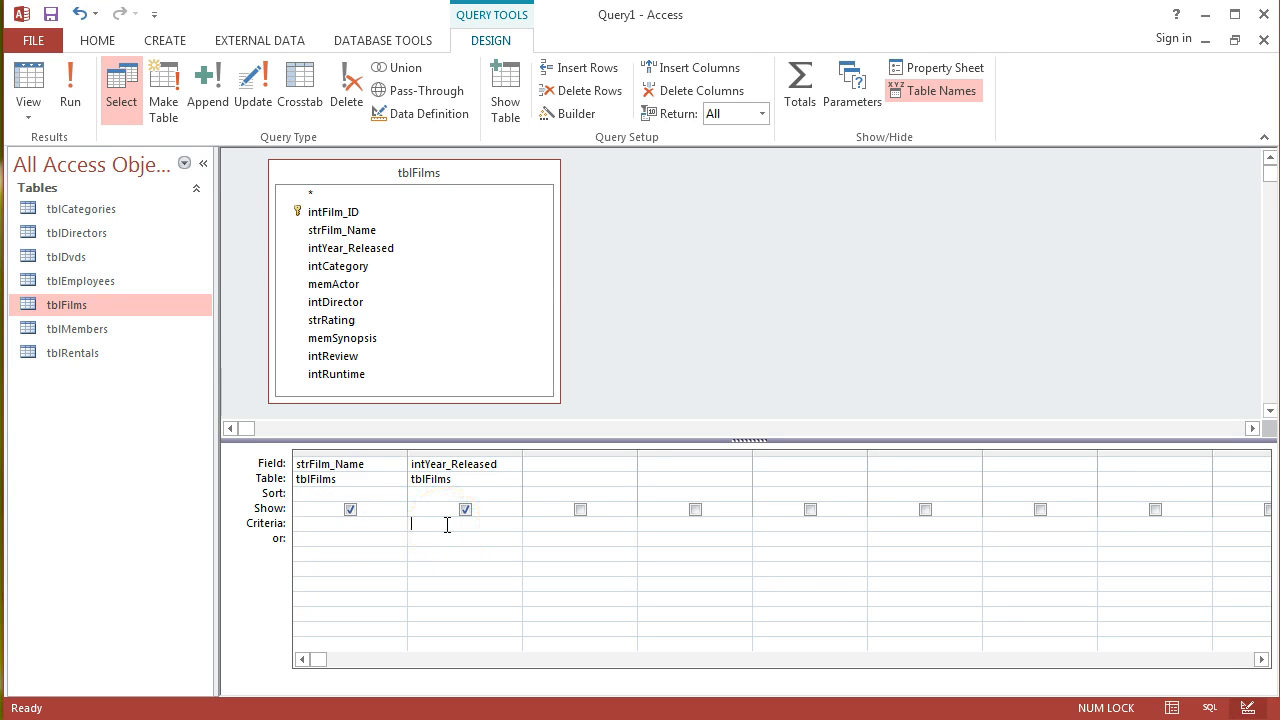
text(>)
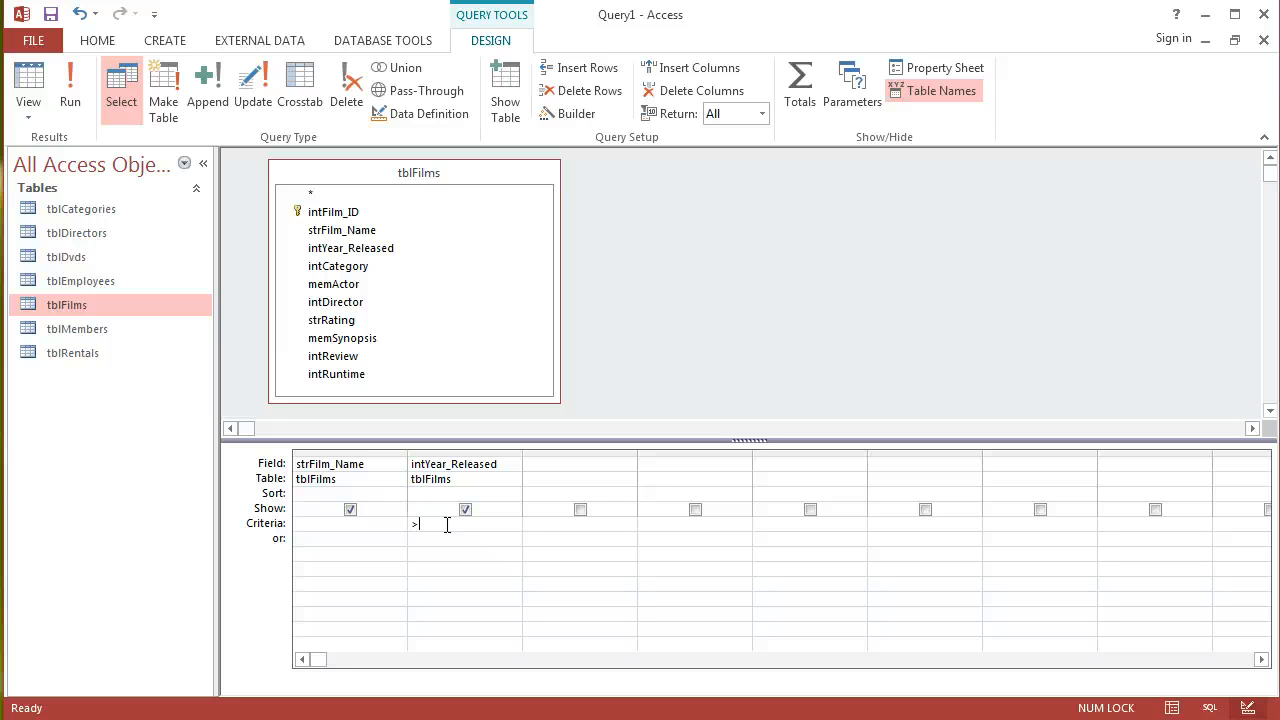
text(1970)
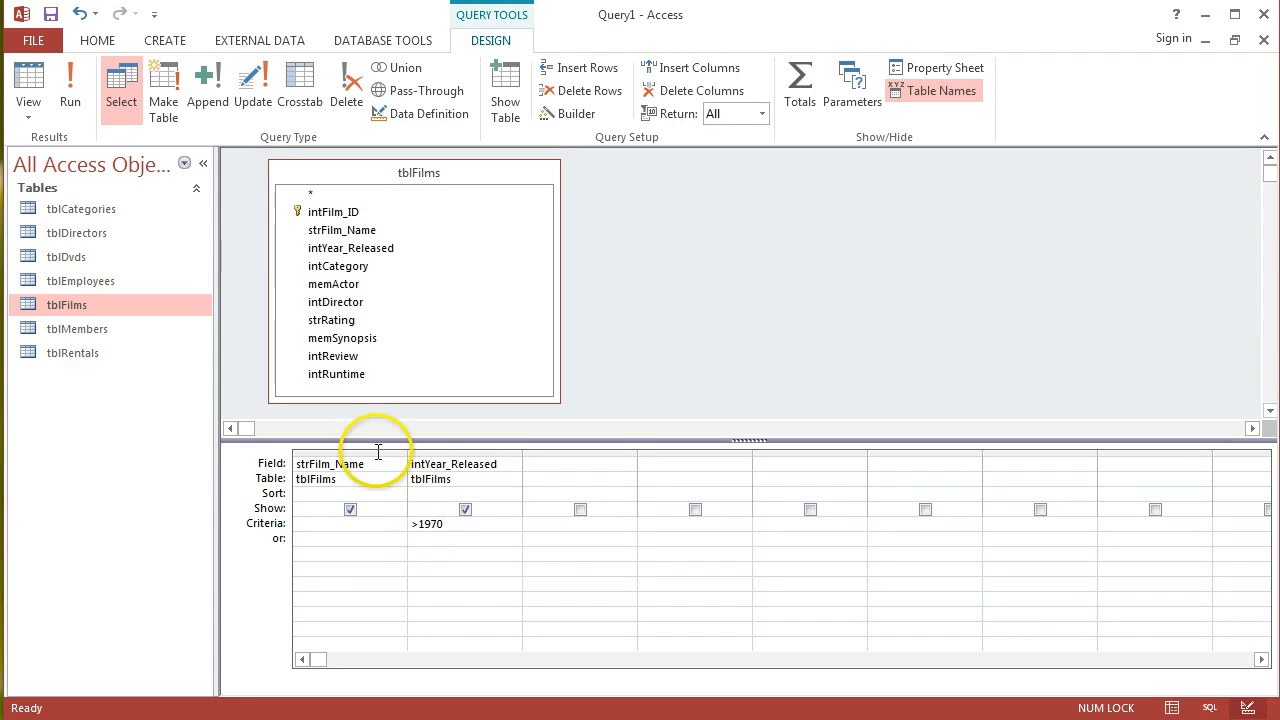
mouse_move(70, 84)
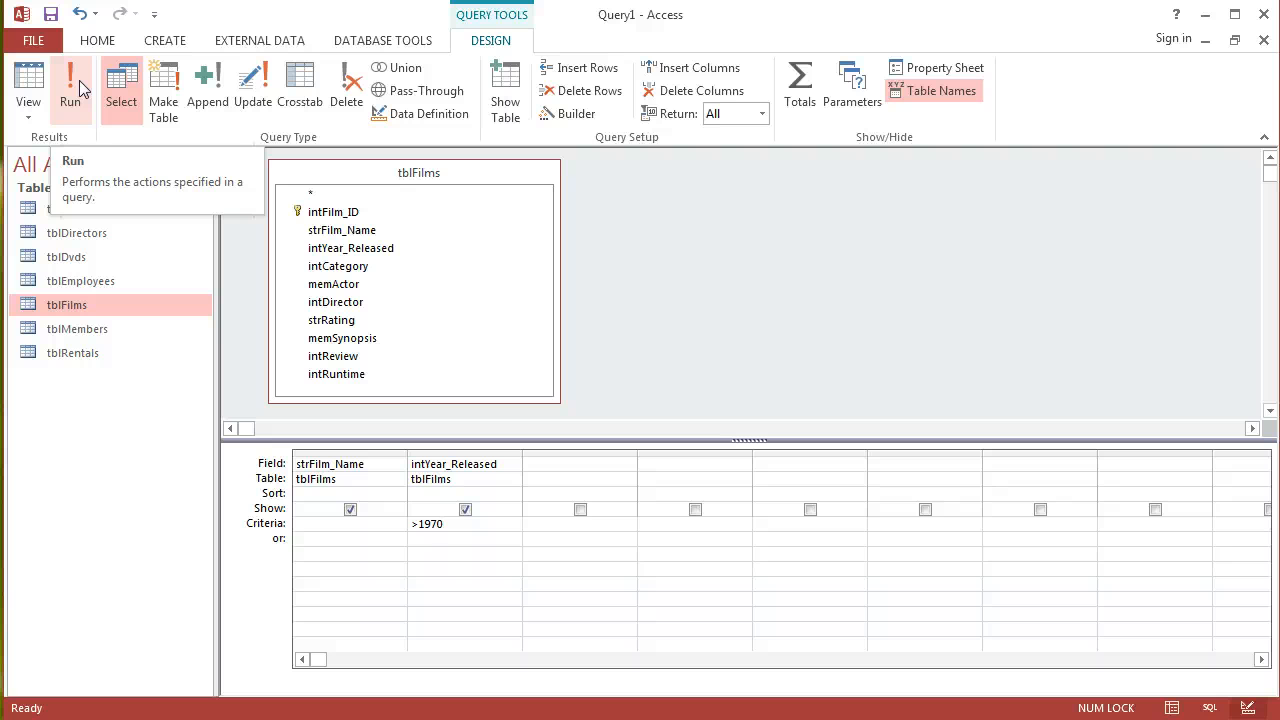
click(70, 90)
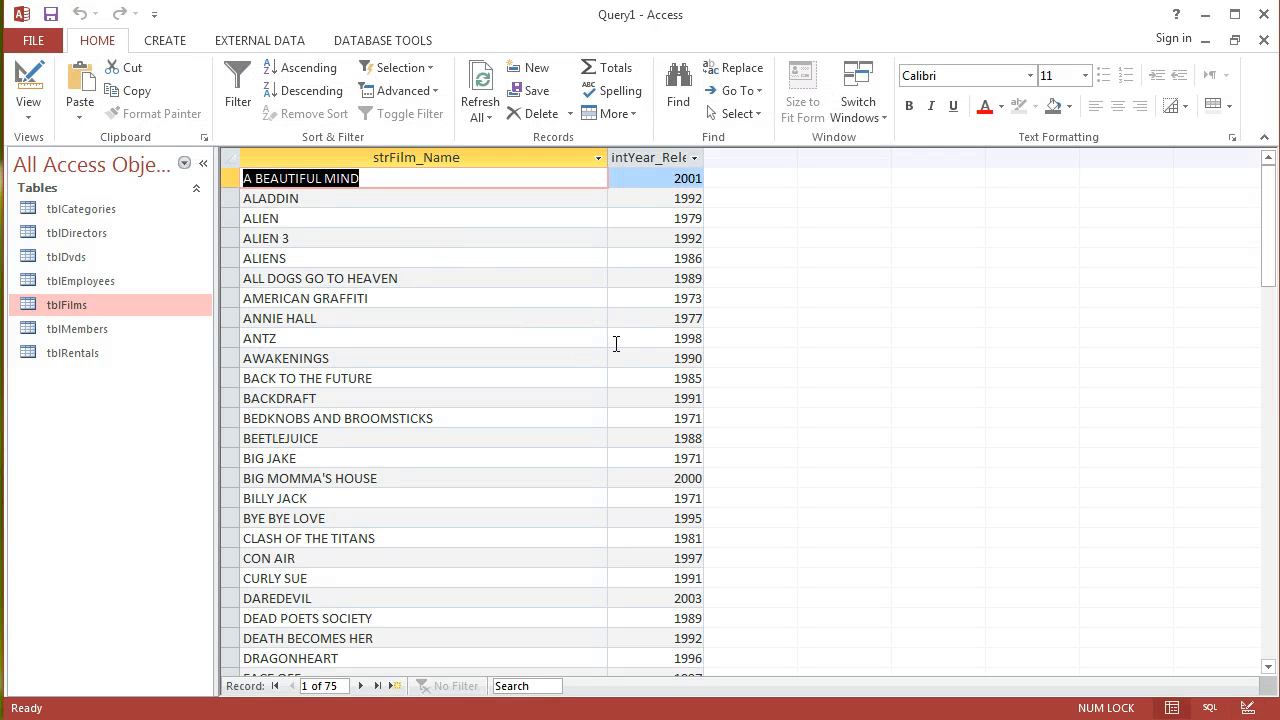
click(652, 156)
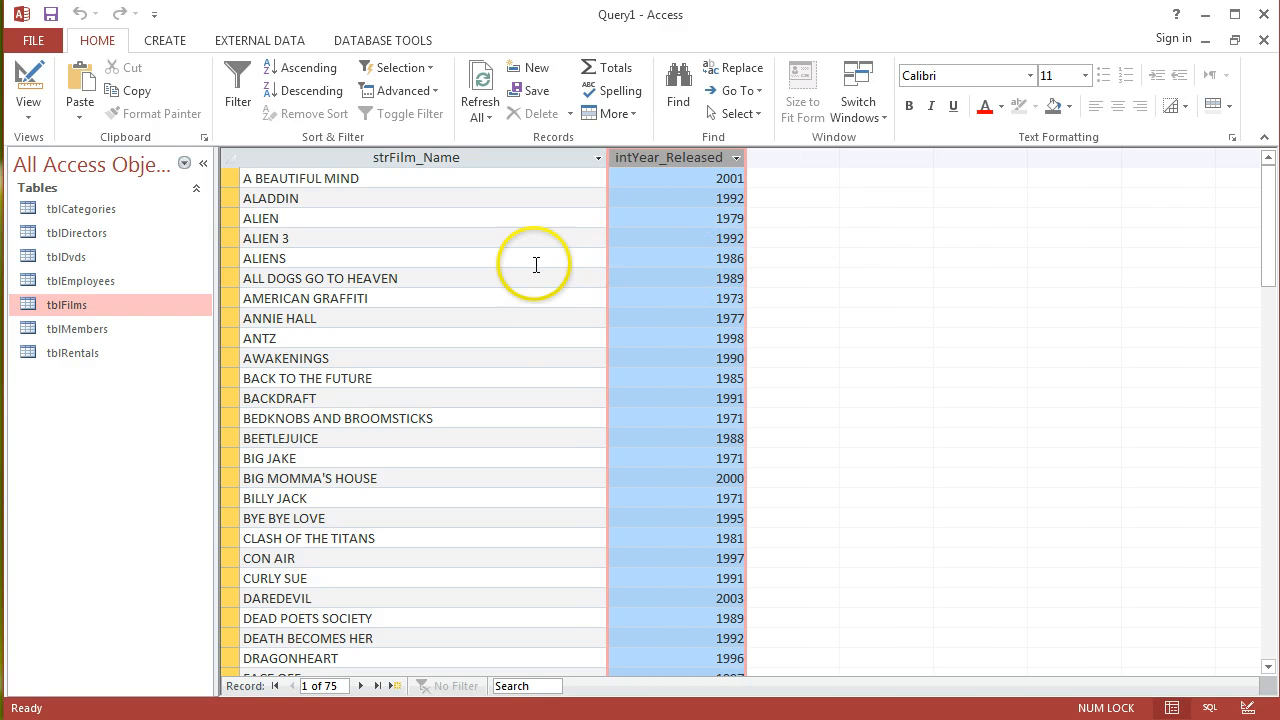
mouse_move(716, 184)
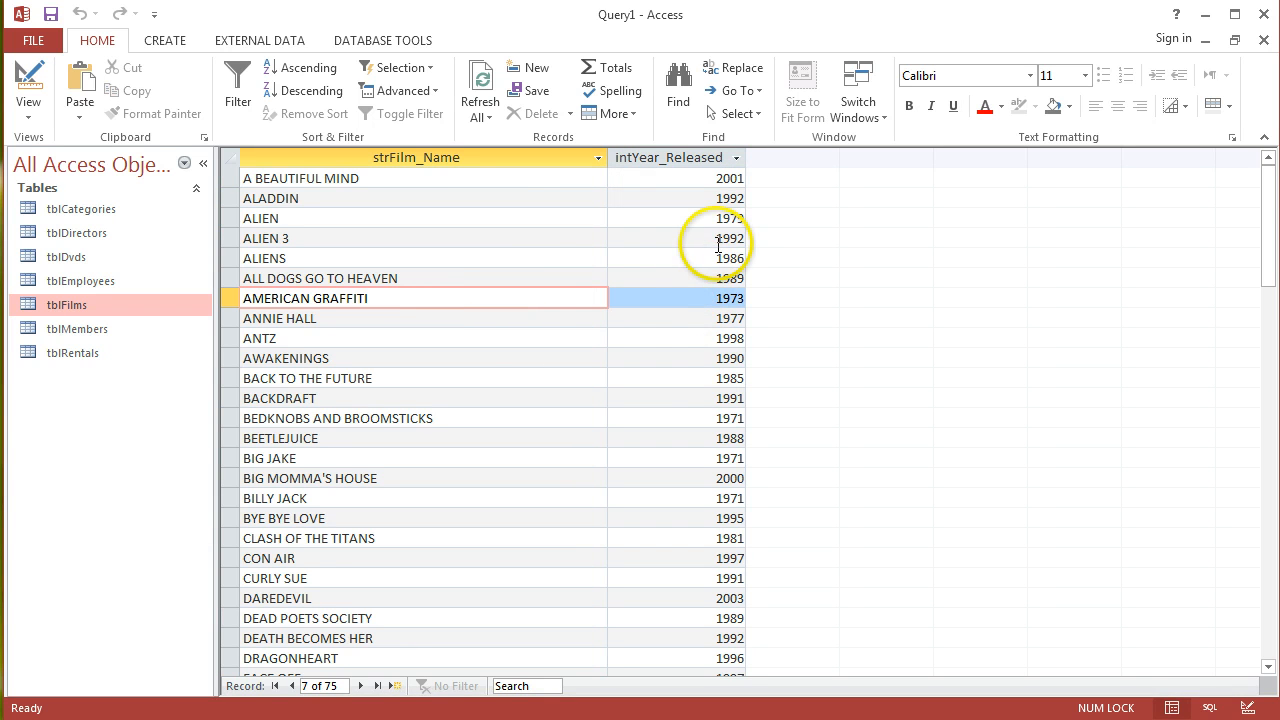
scroll(down, 3)
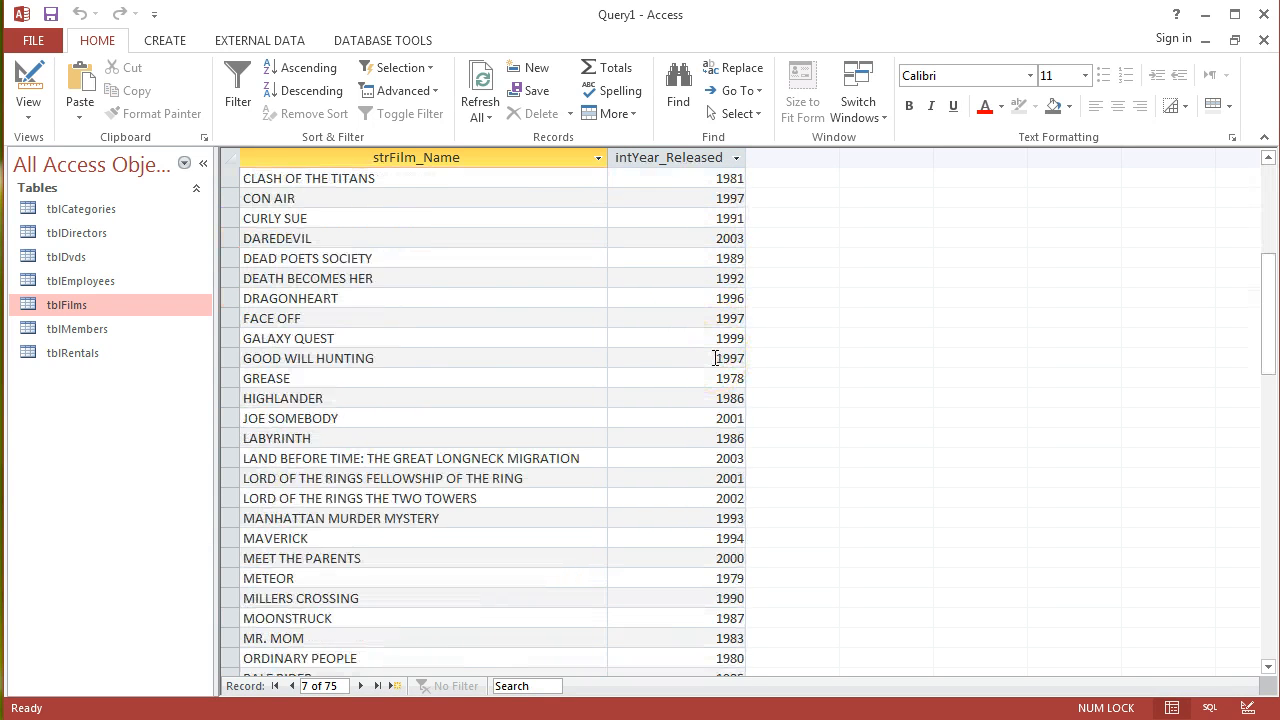
scroll(down, 3)
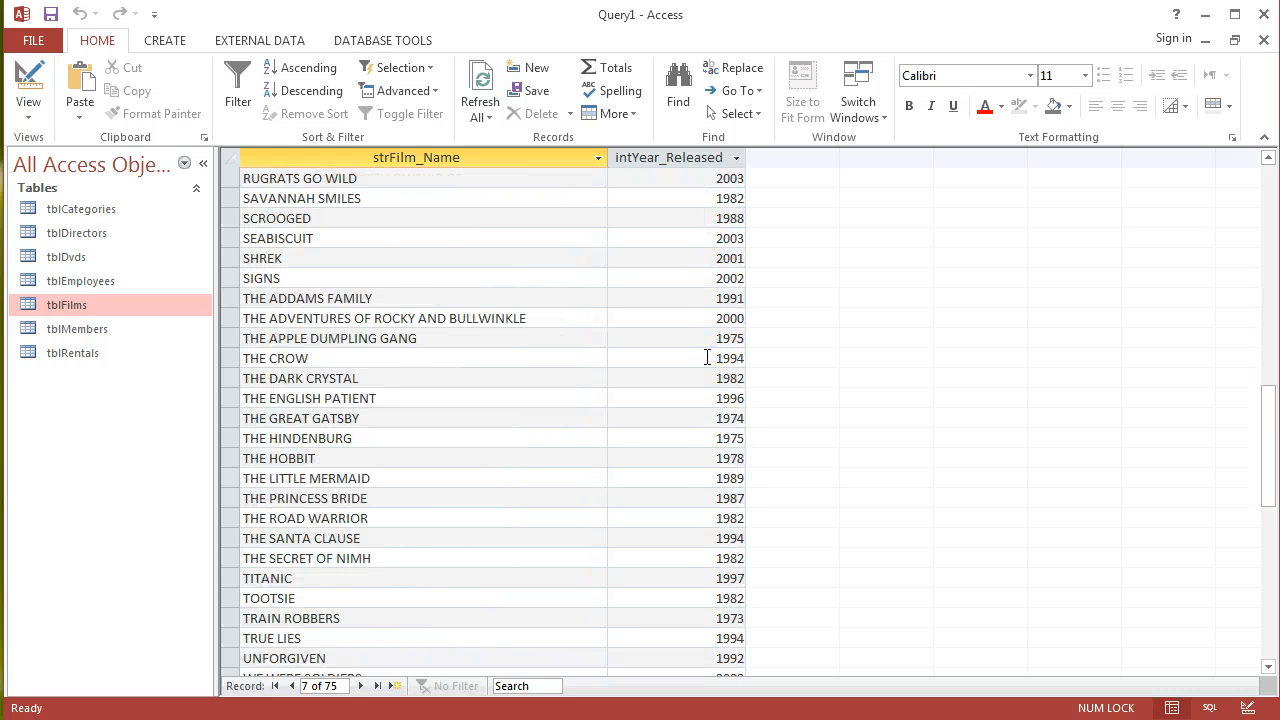
scroll(down, 3)
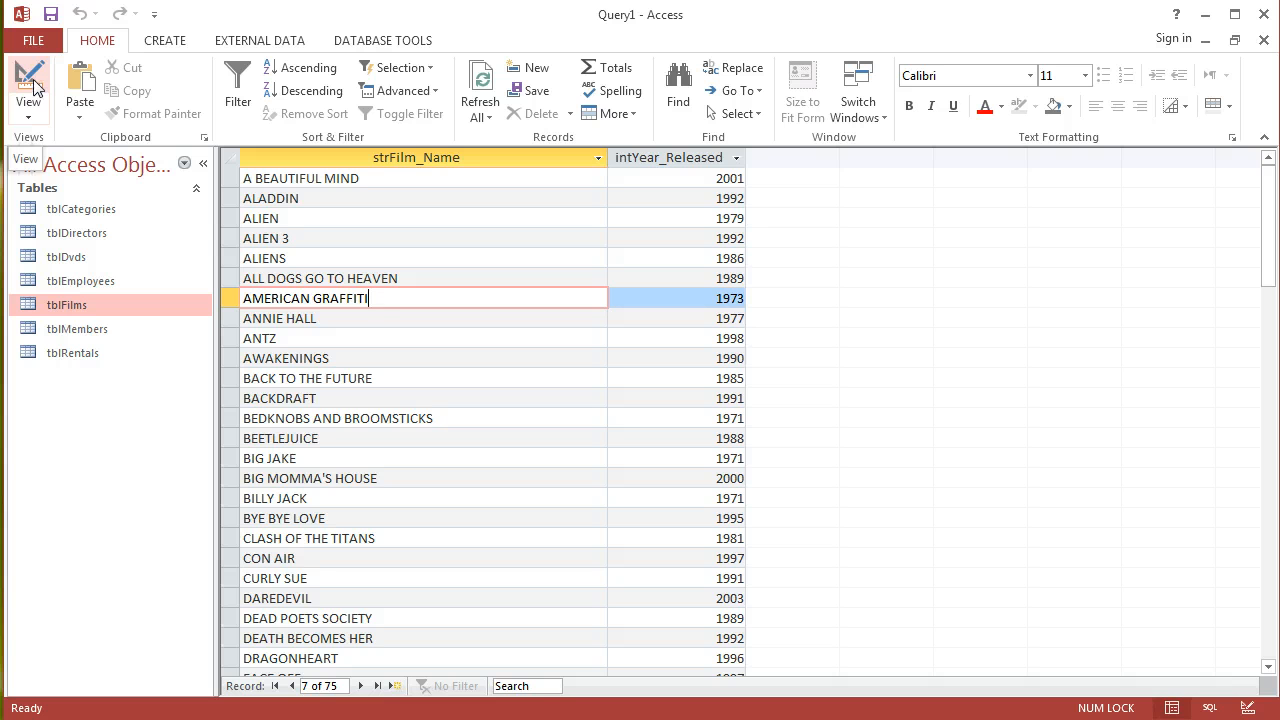
click(28, 90)
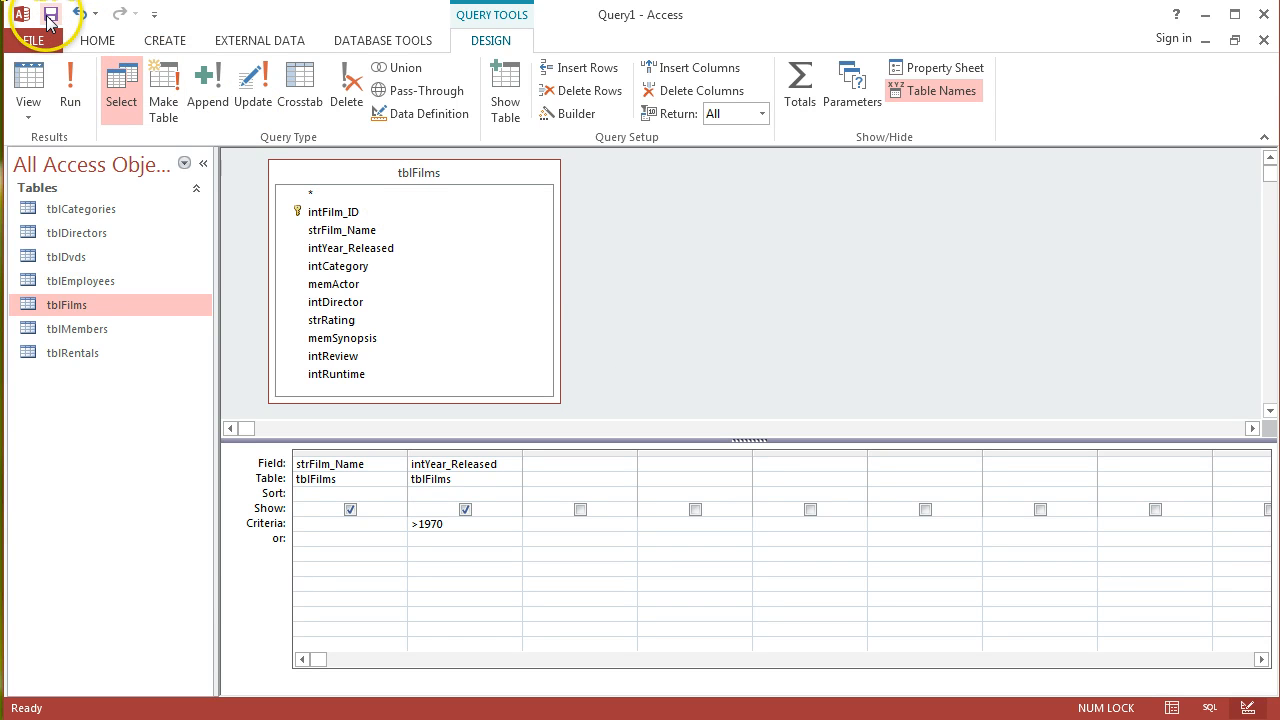
Step: Save the query under the name qryFilmNamesPost1970
click(50, 12)
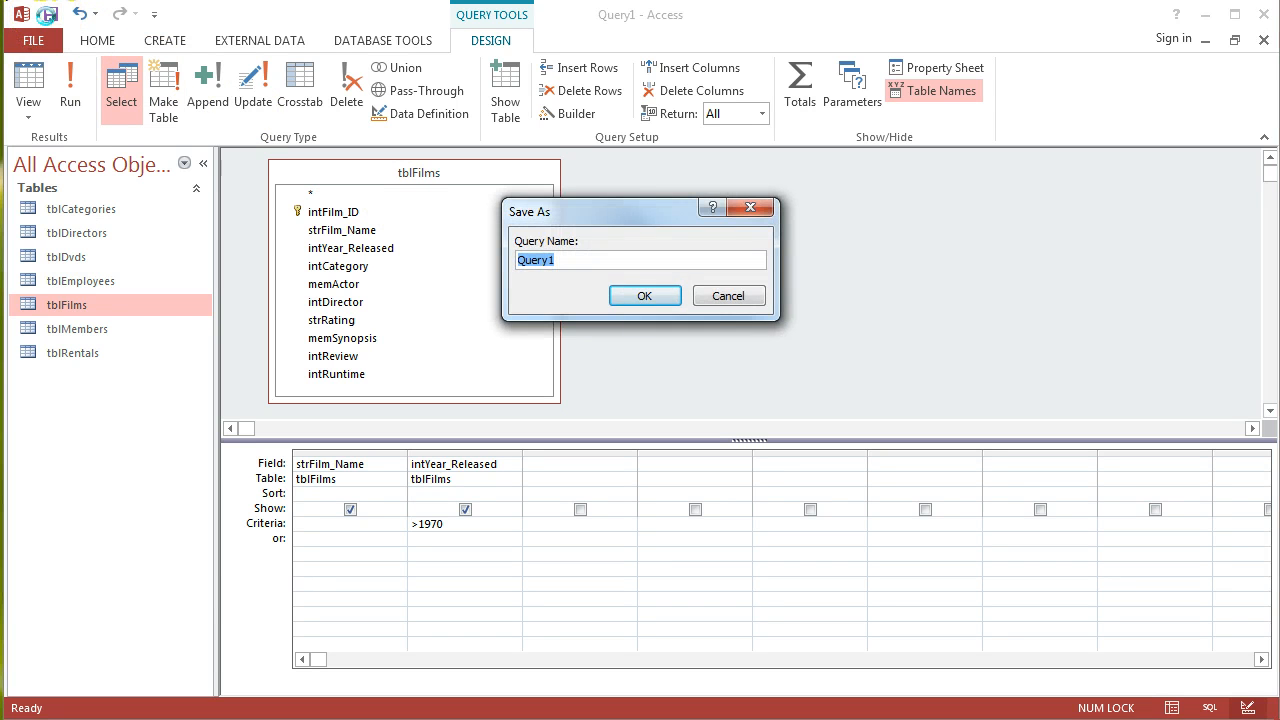
text(qryFilmNames)
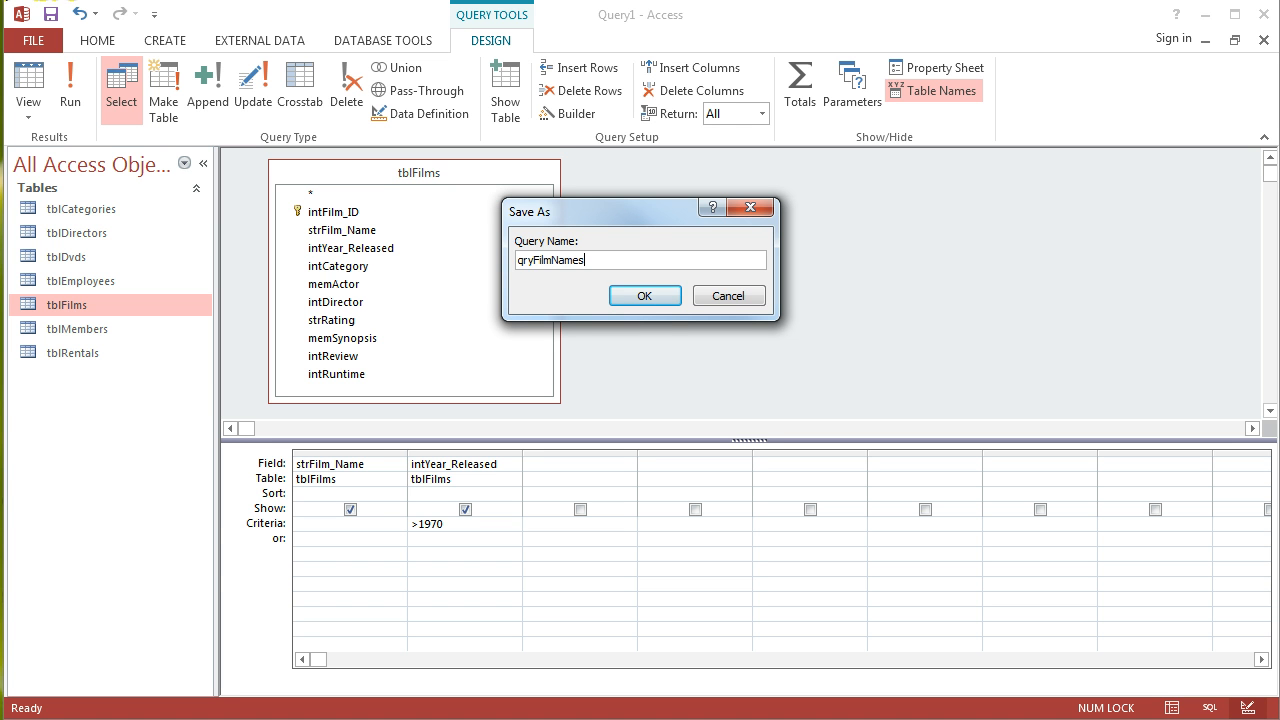
text(Post)
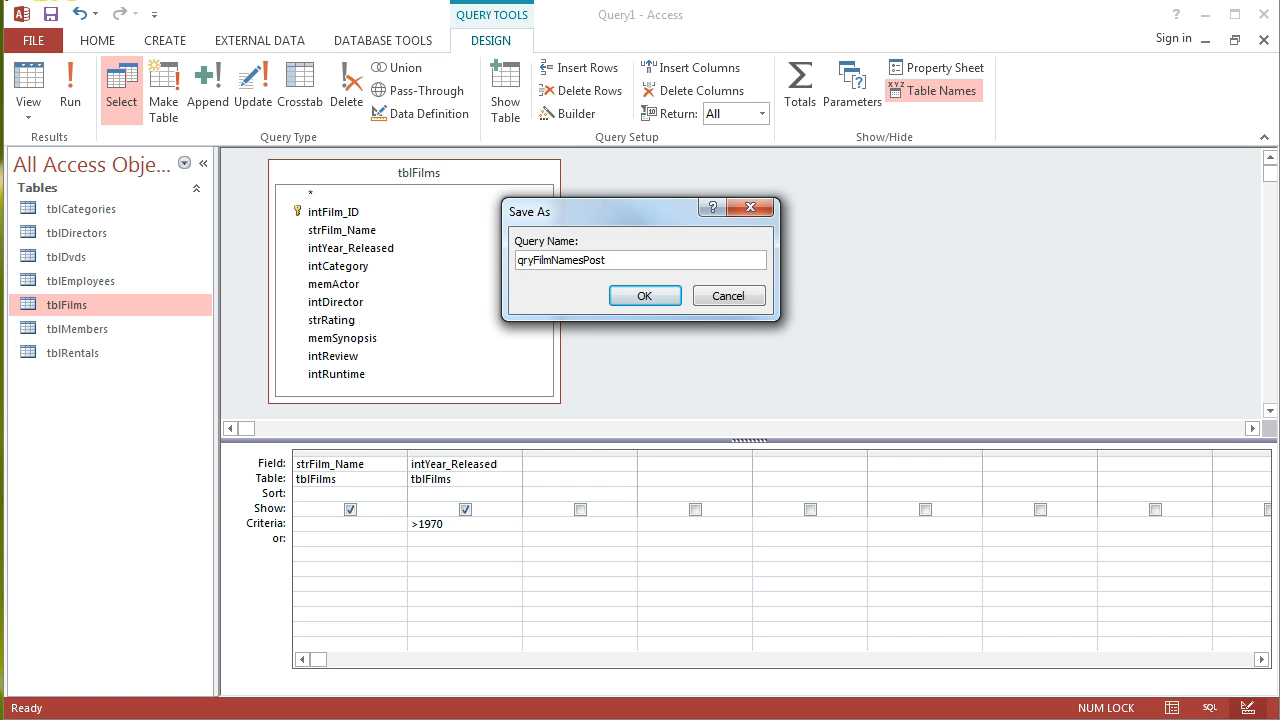
text(1970)
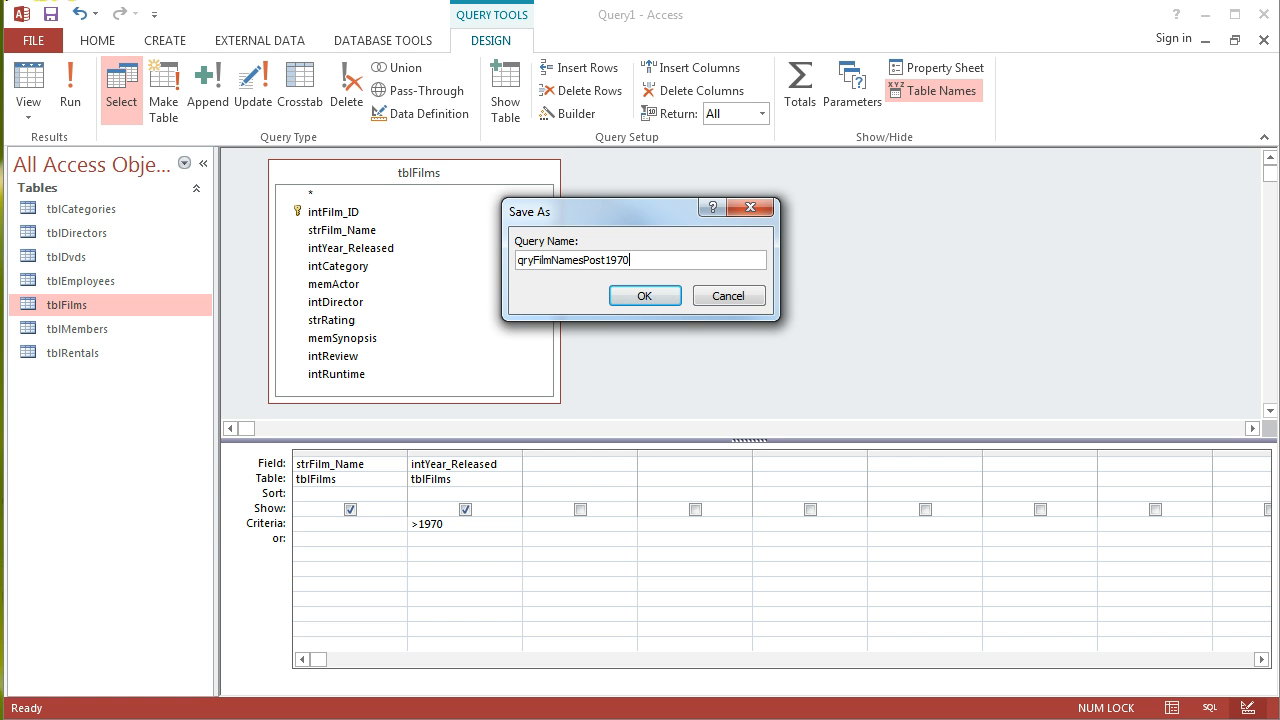
click(644, 296)
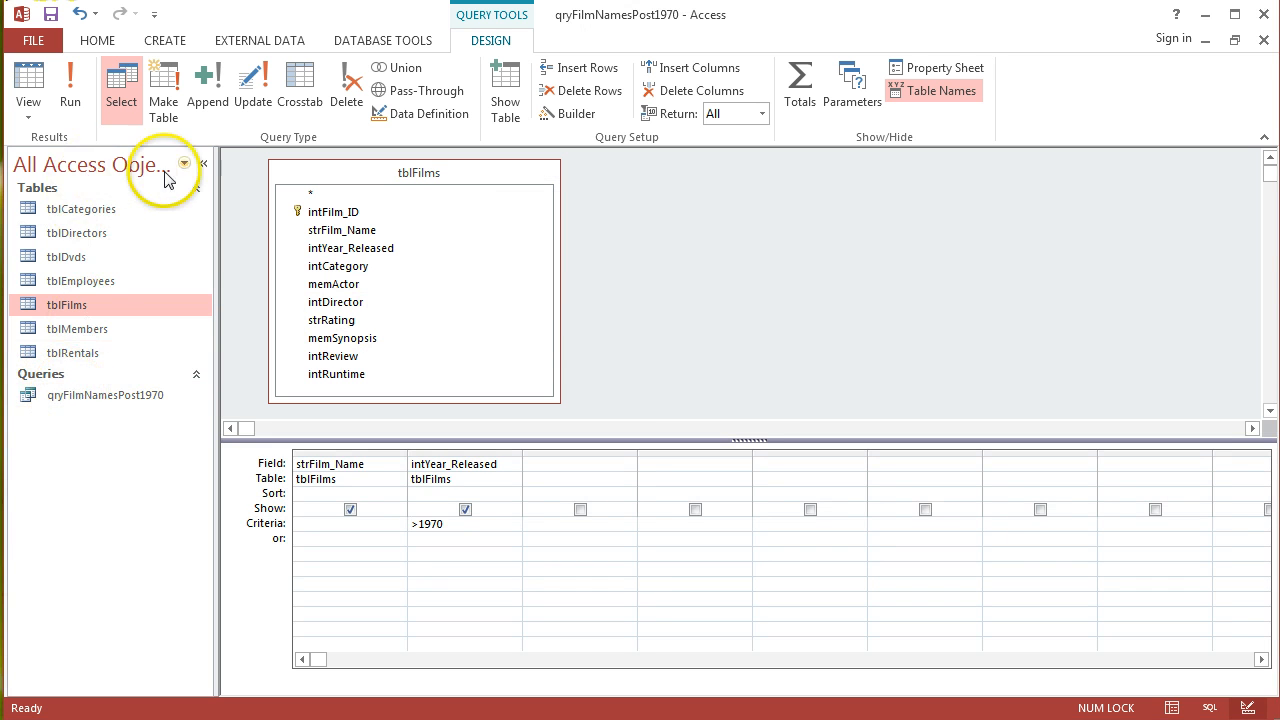
mouse_move(144, 408)
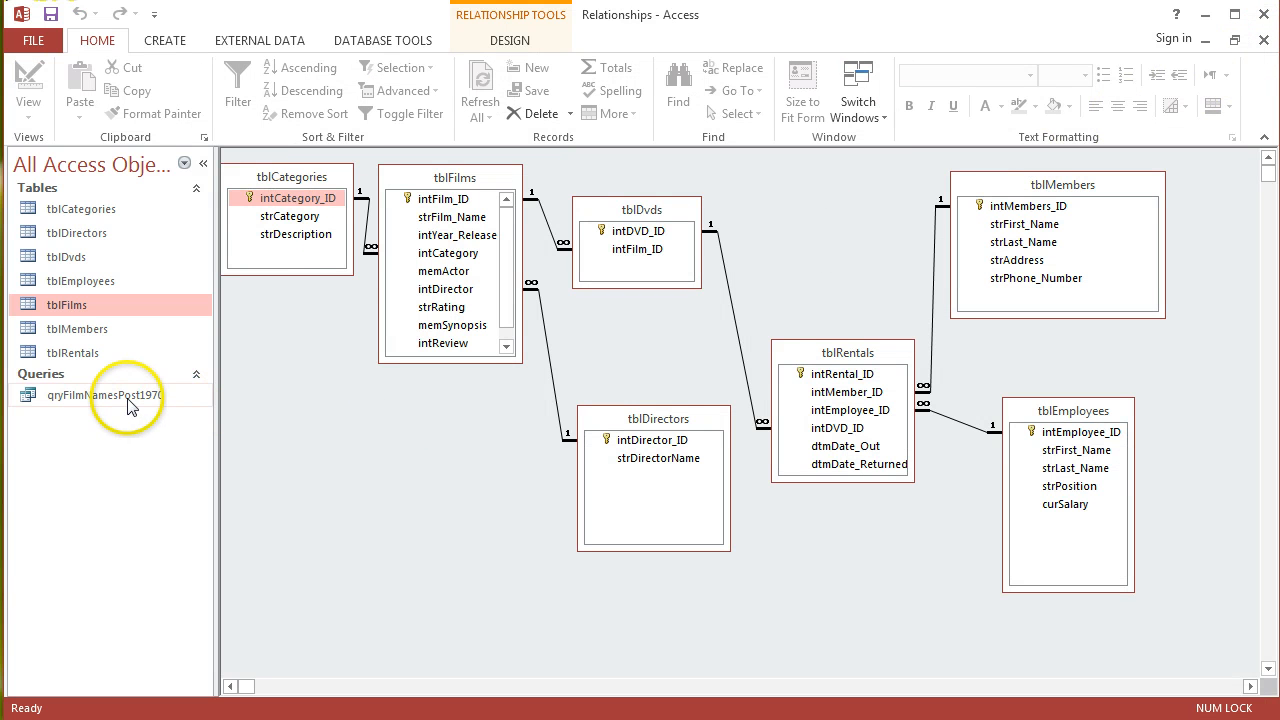
mouse_move(130, 396)
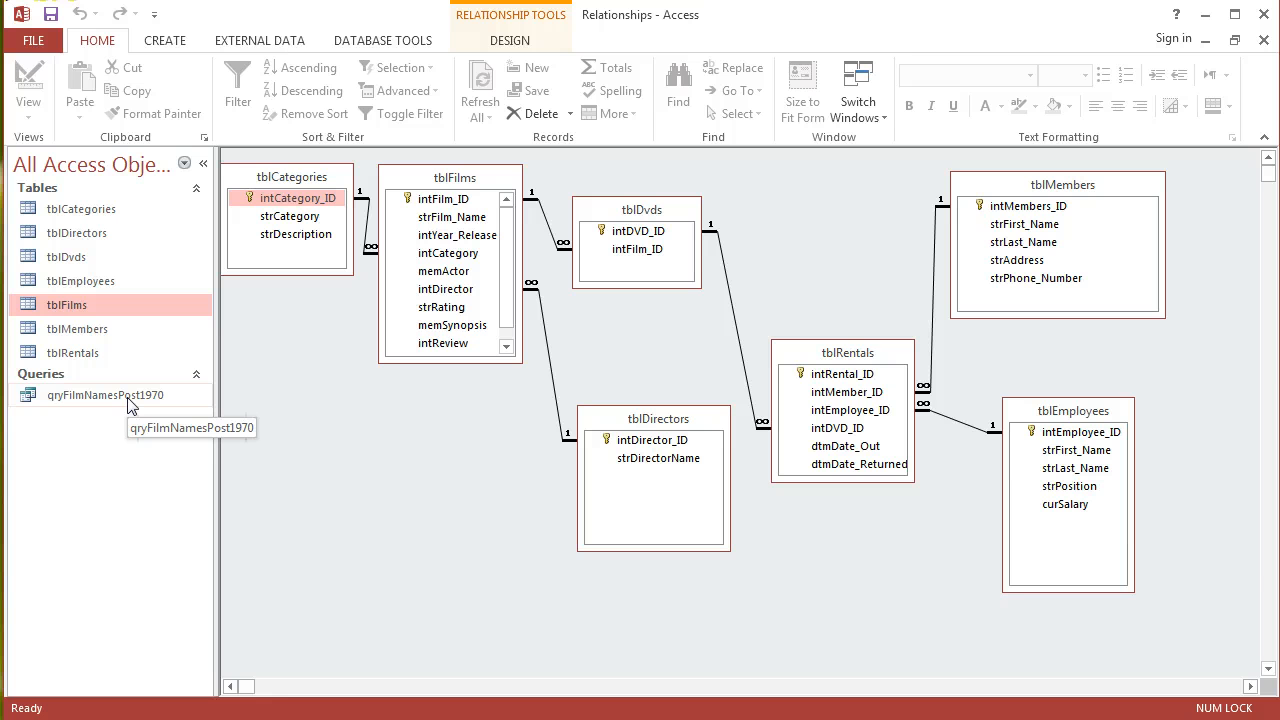
Step: Open qryFilmNamesPost1970 from the query list to show its post-1970 films
double_click(104, 394)
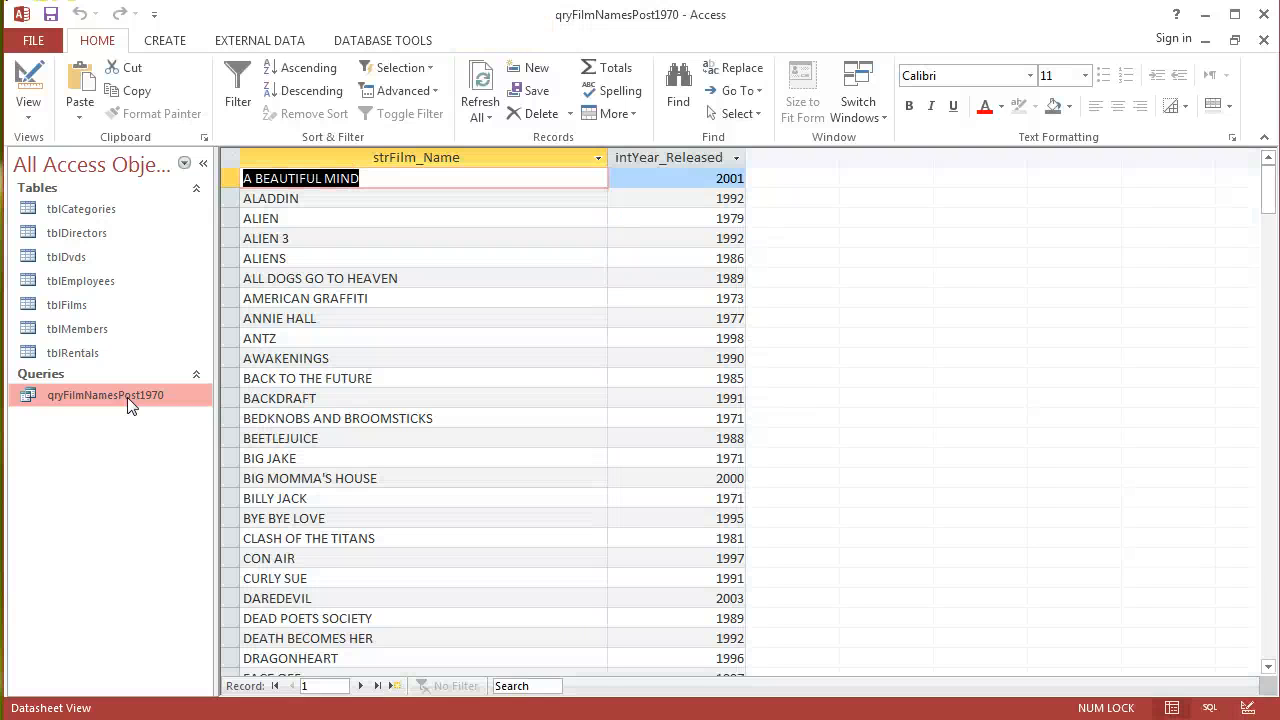